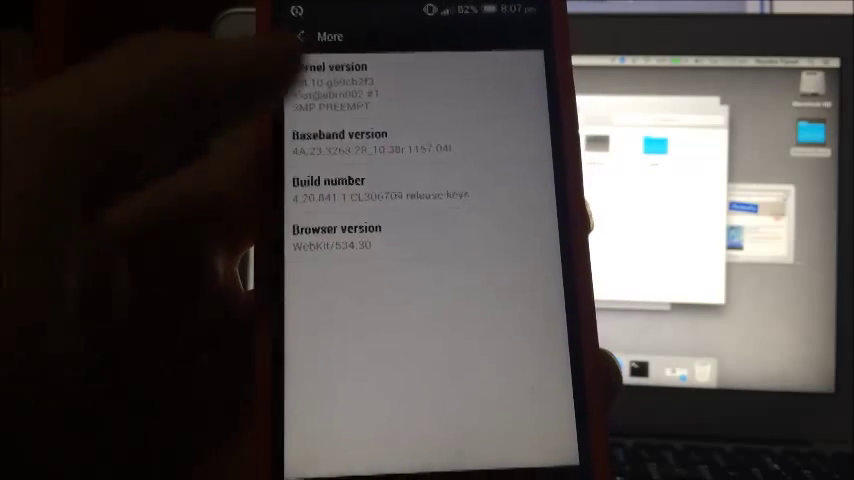
Tap Build number to enable developer mode so Developer options appears in Settings
left_click(329, 181)
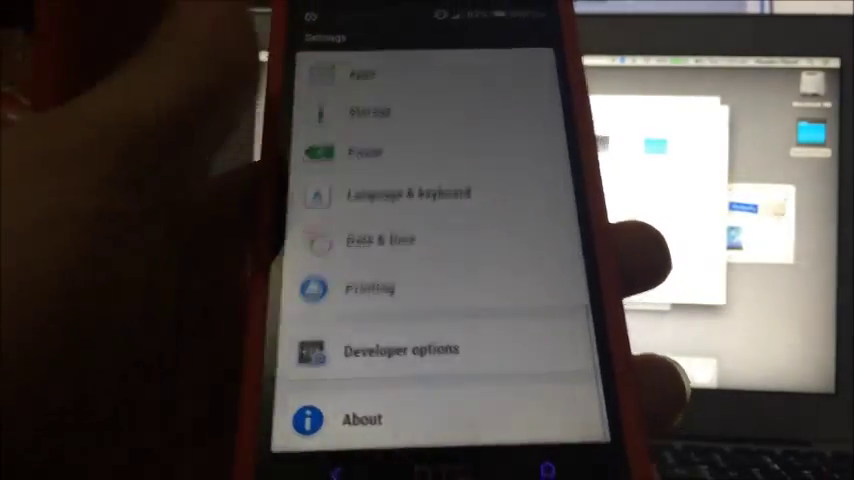
Open Developer options, confirm USB debugging is enabled, and return to Settings
left_click(400, 349)
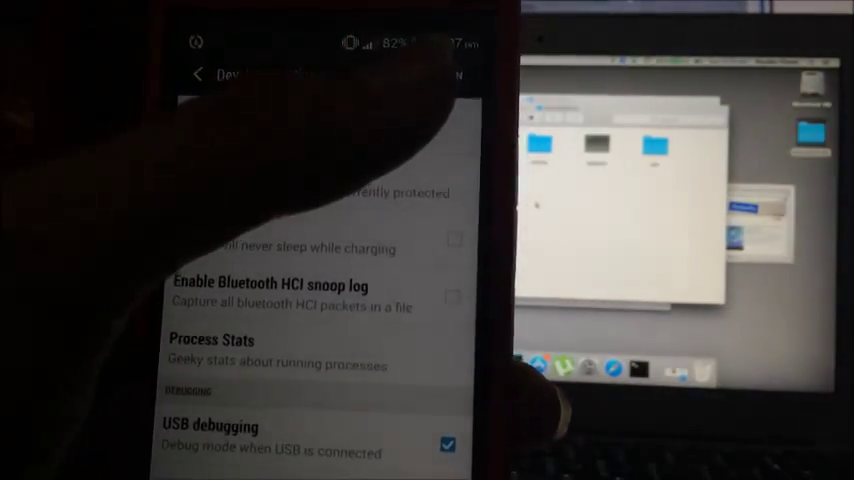
scroll("up", 3)
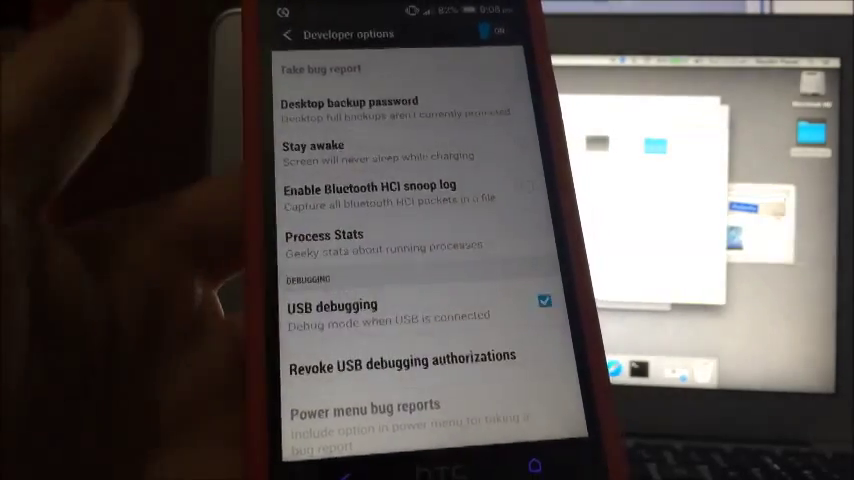
left_click(289, 34)
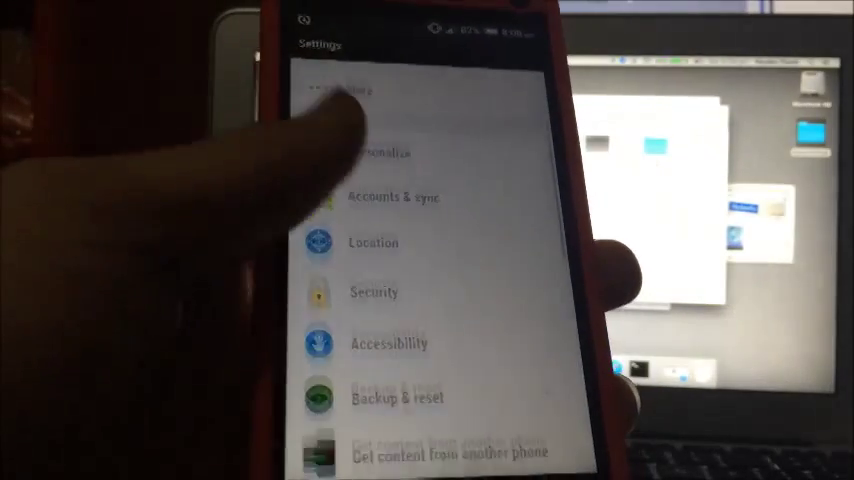
Open Language & keyboard from further down the Settings list
scroll("down", 3)
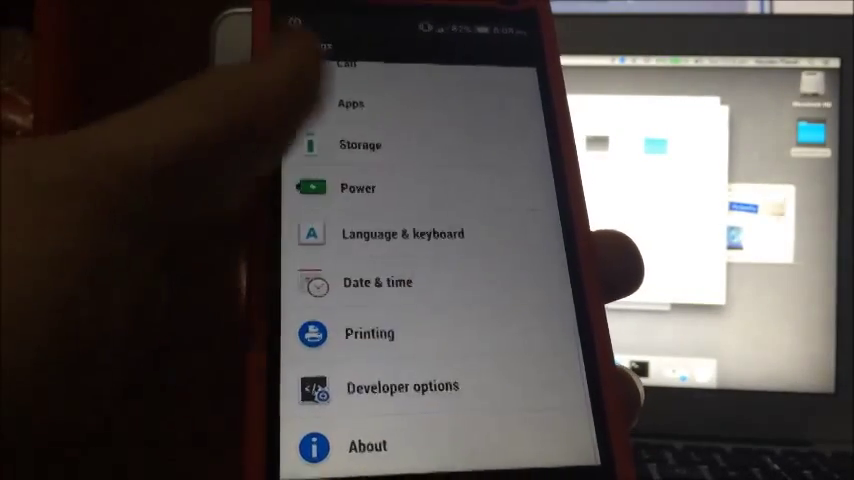
left_click(403, 233)
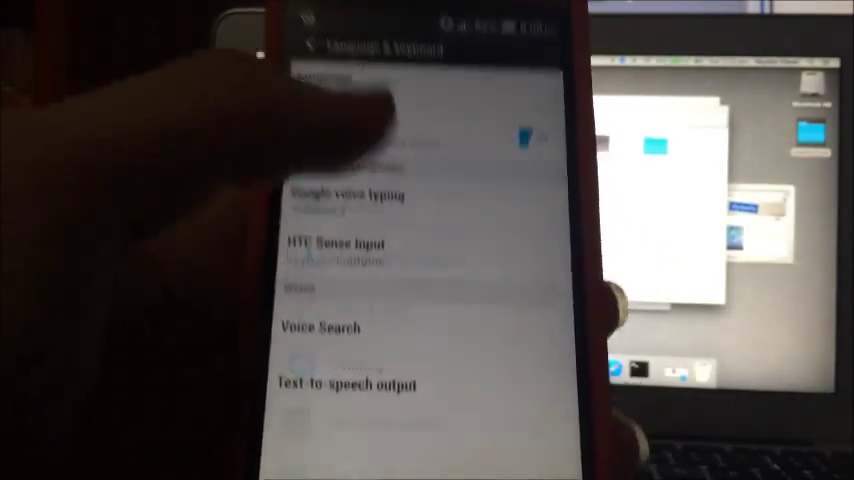